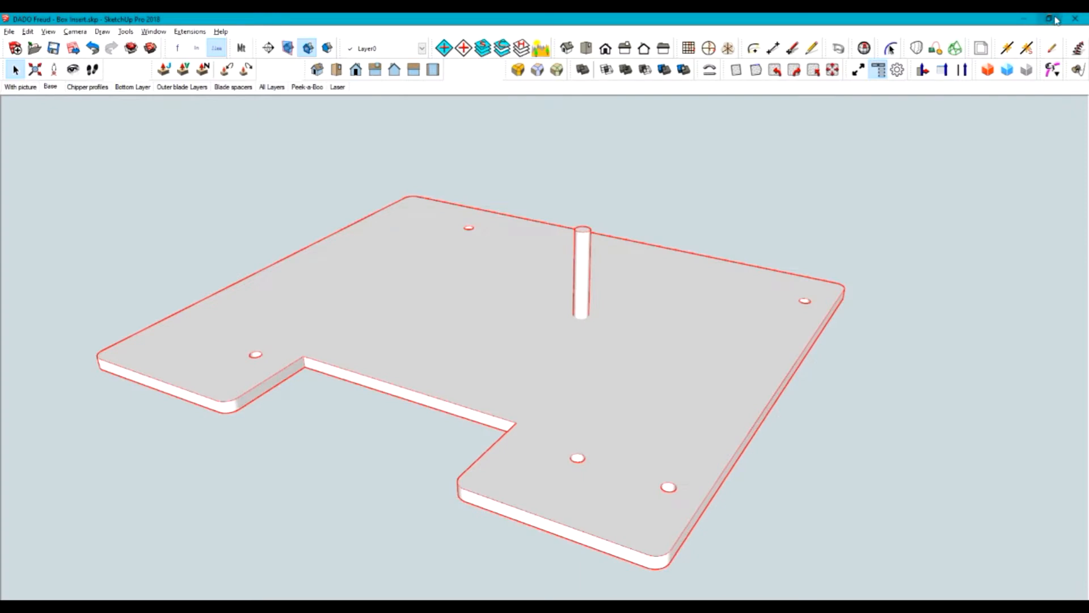
{"action": "mouse_move", "coordinate": [1049, 19]}
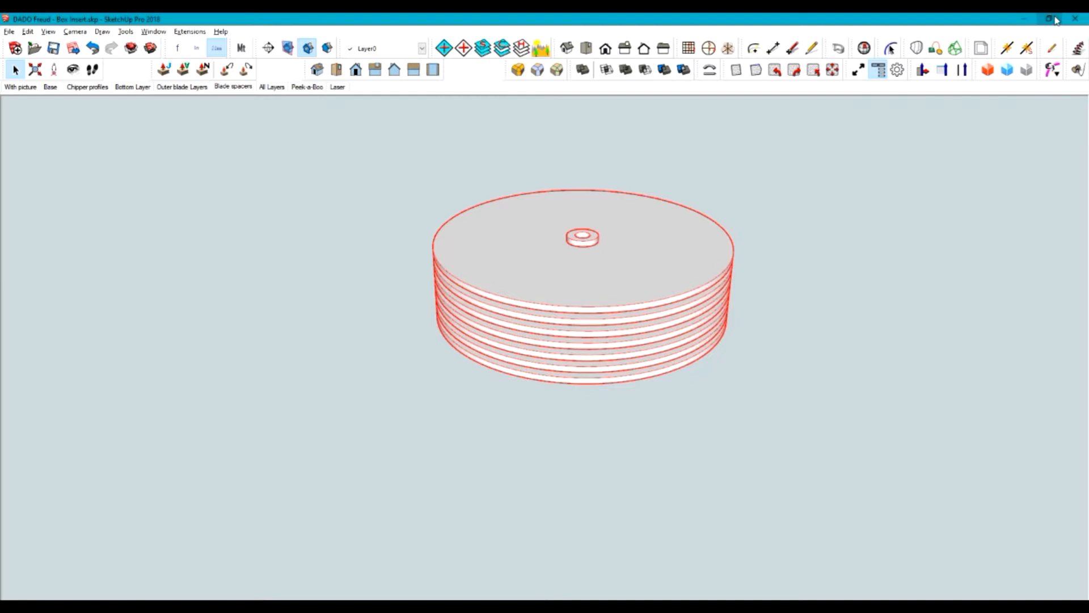
Switch to the All Layers scene showing plates, spacer stack and arbor together.
{"action": "left_click", "coordinate": [271, 70]}
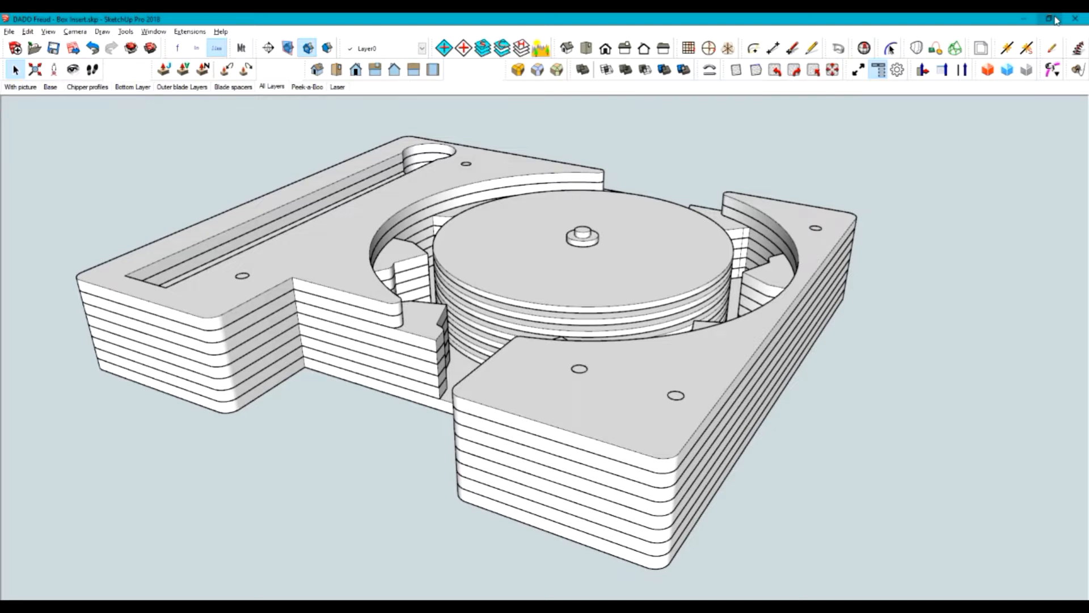
{"action": "left_click", "coordinate": [306, 69]}
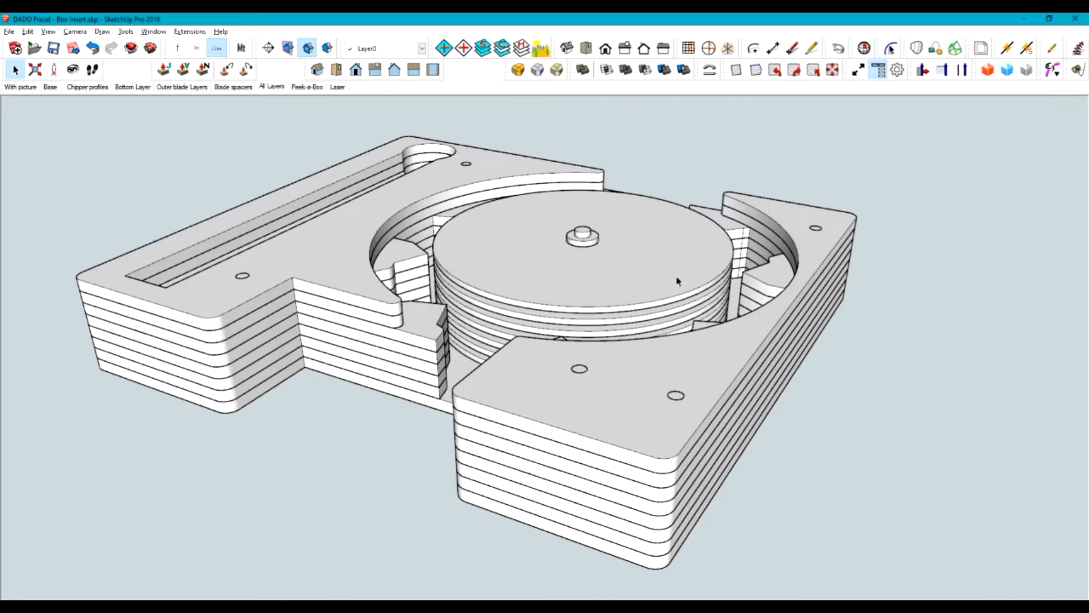
{"action": "mouse_move", "coordinate": [684, 281]}
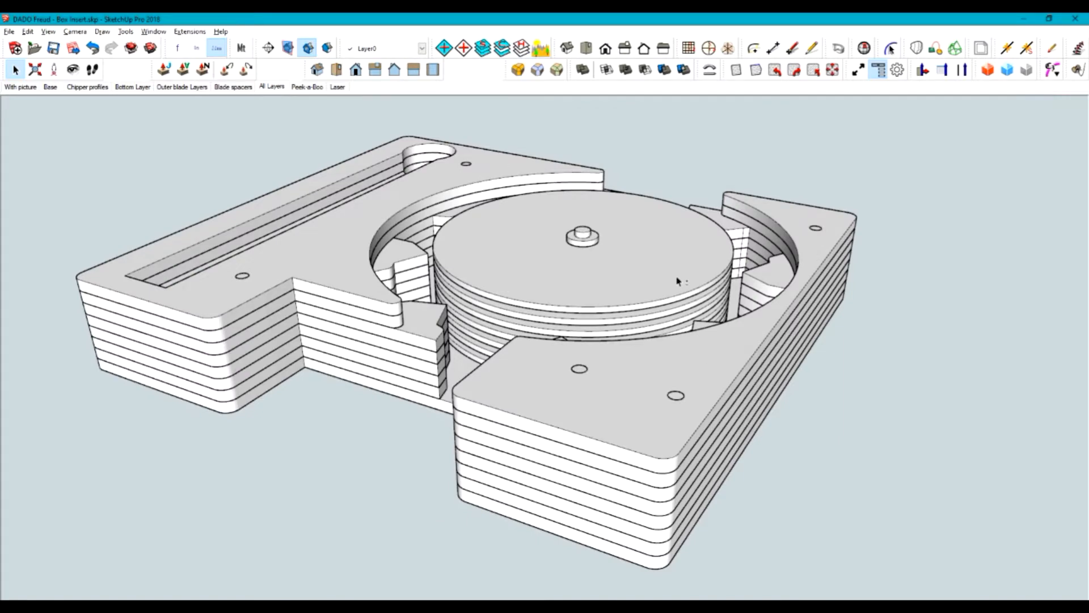